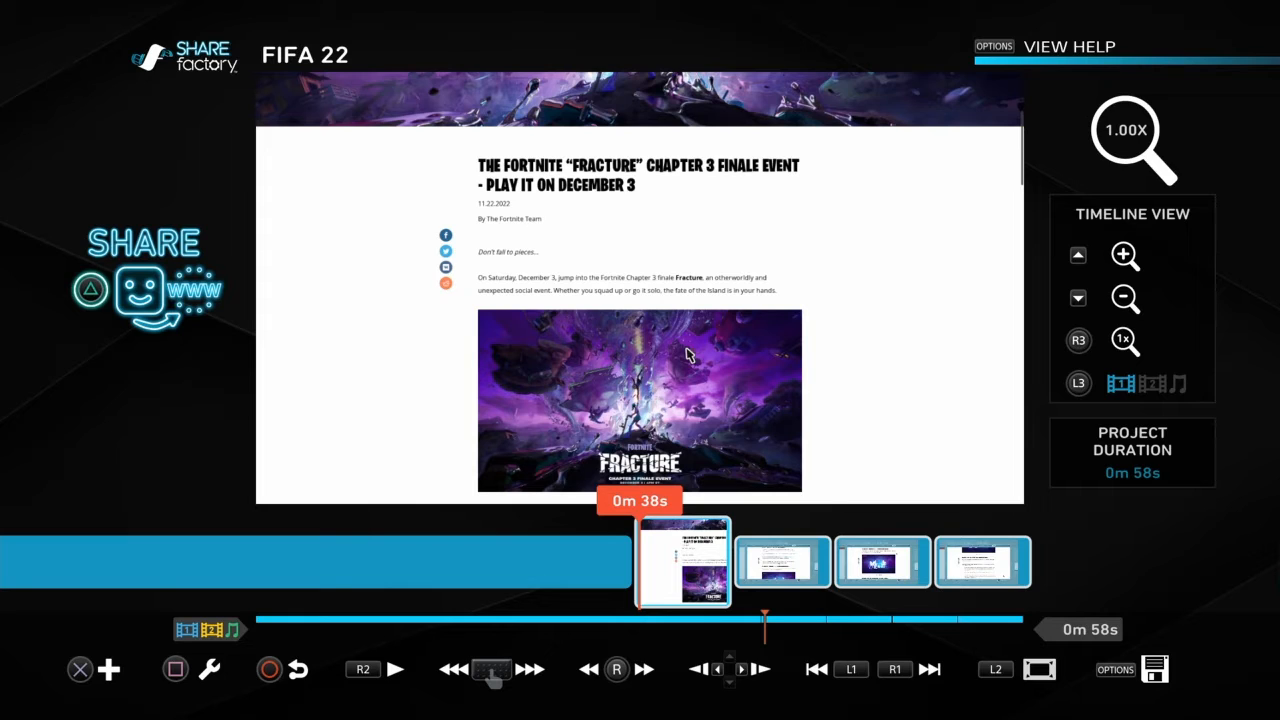
- Play the FIFA 22 project timeline from the 38-second mark to preview the Fortnite Fracture clip
left_click(396, 668)
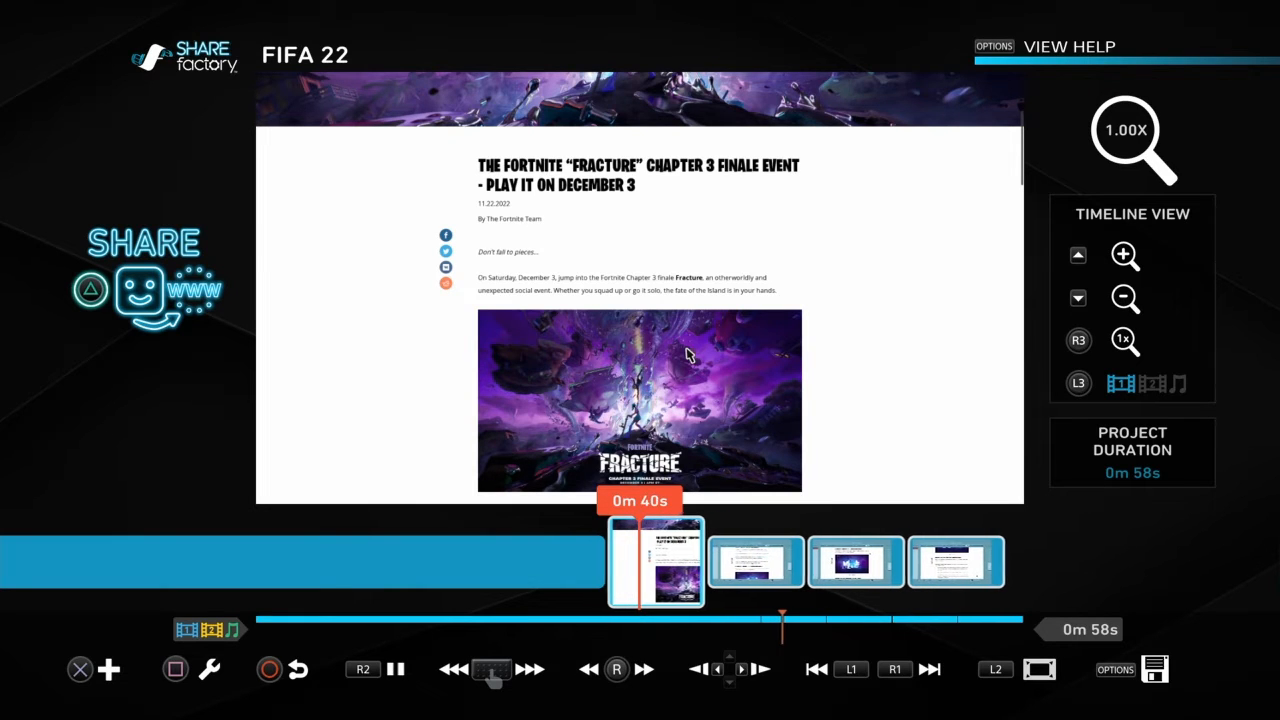